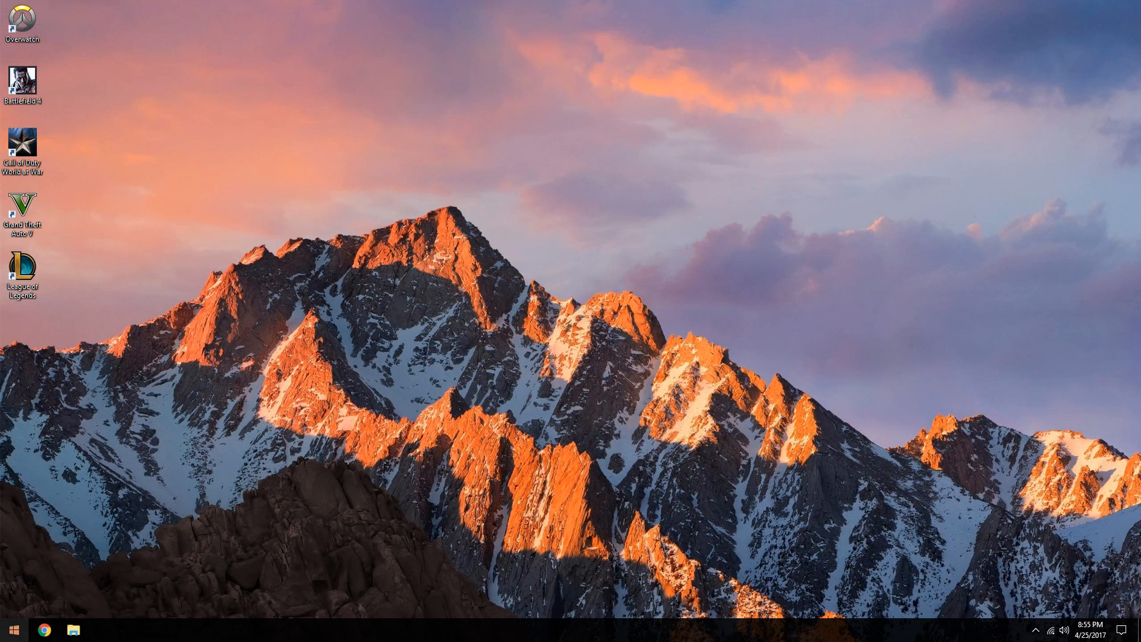
- Launch Control Panel from the Start button's power-user menu
right_click(13, 630)
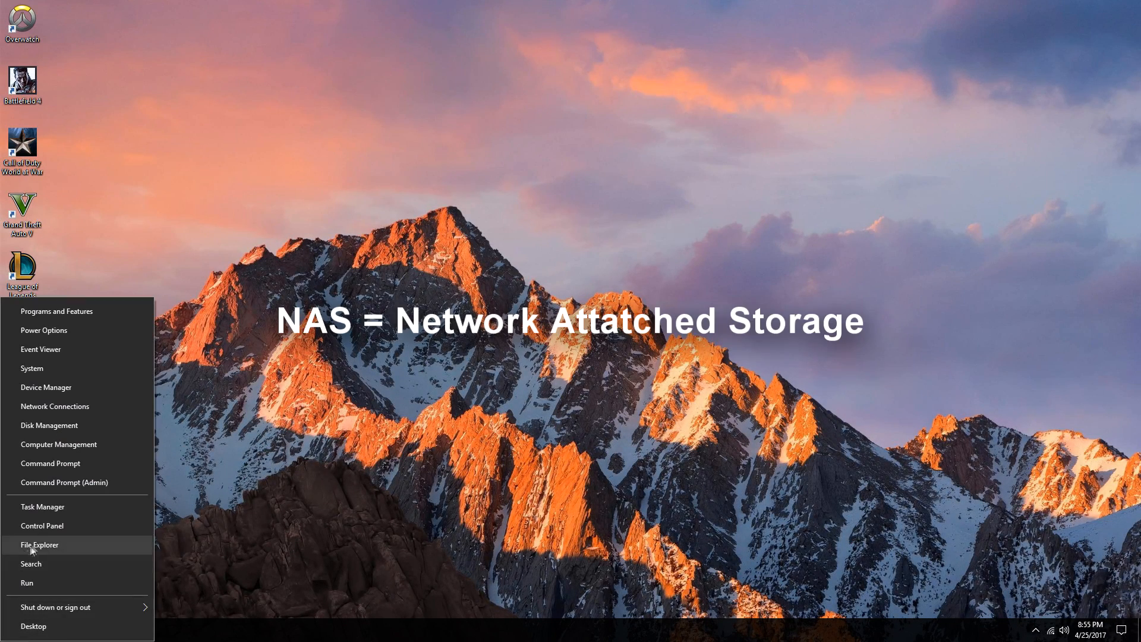
click(38, 545)
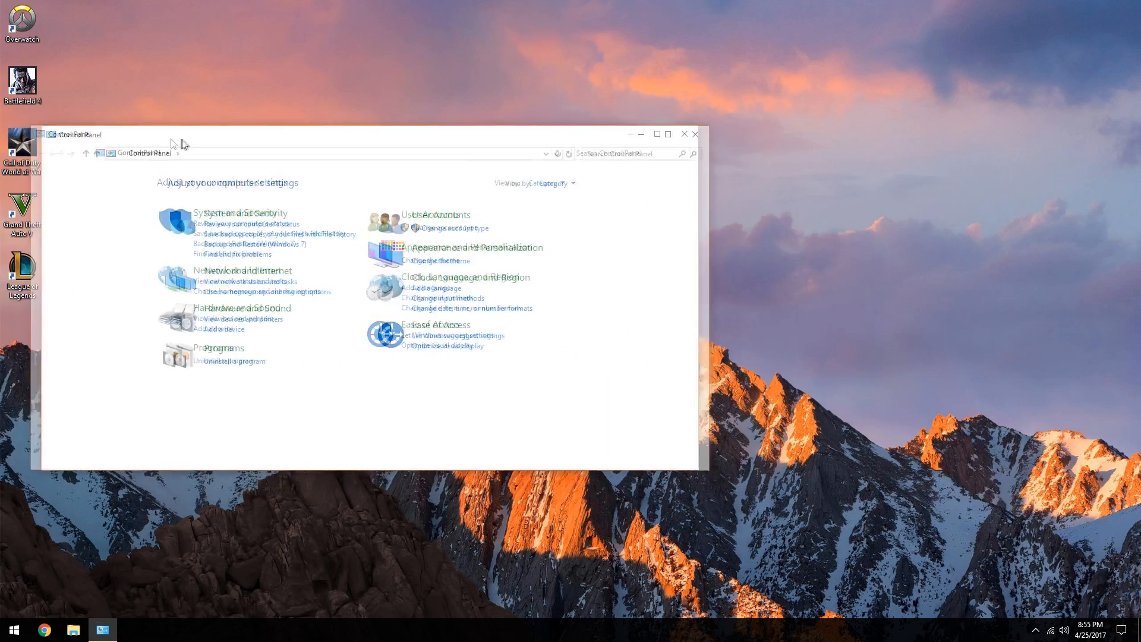
- Reach the Storage Spaces page via System and Security, showing the TNTBackup mirror pool
click(240, 213)
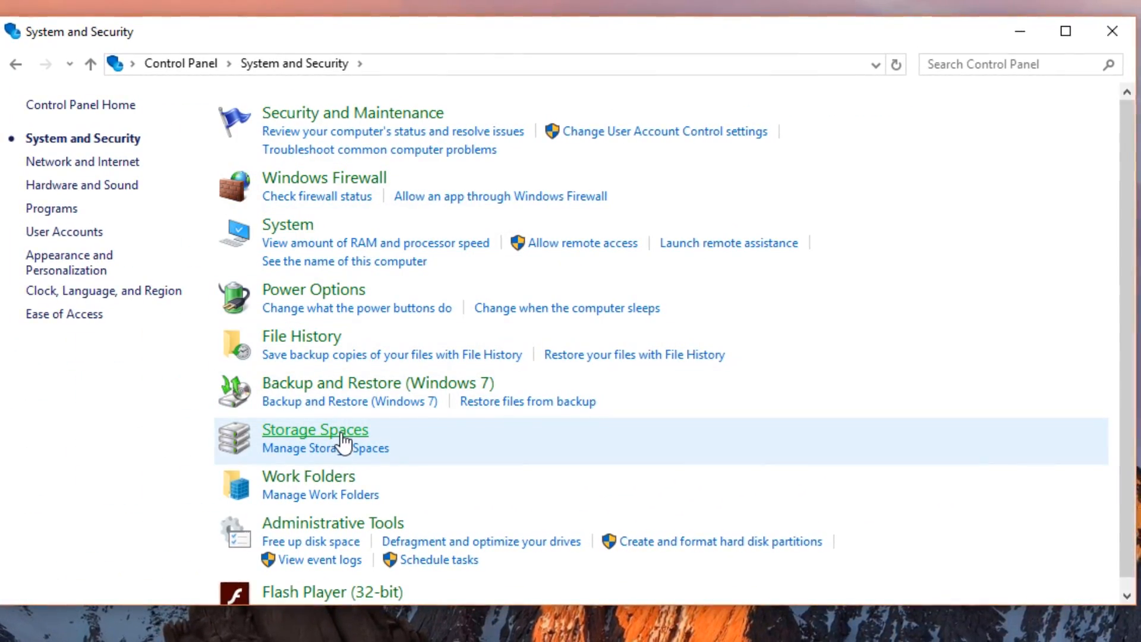
click(314, 430)
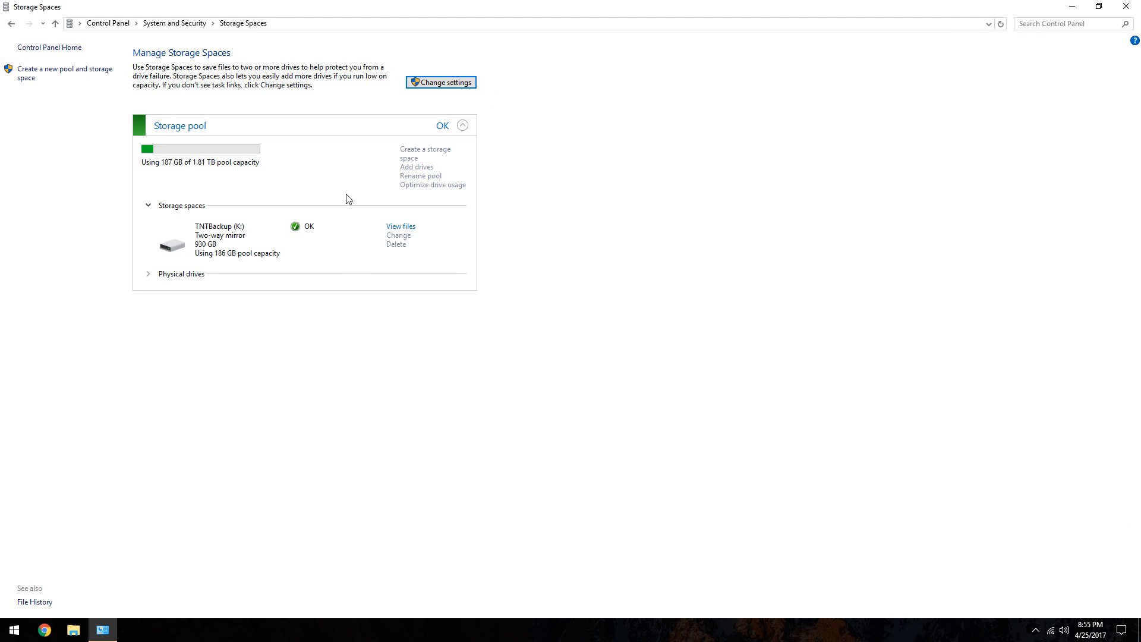
mouse_move(357, 154)
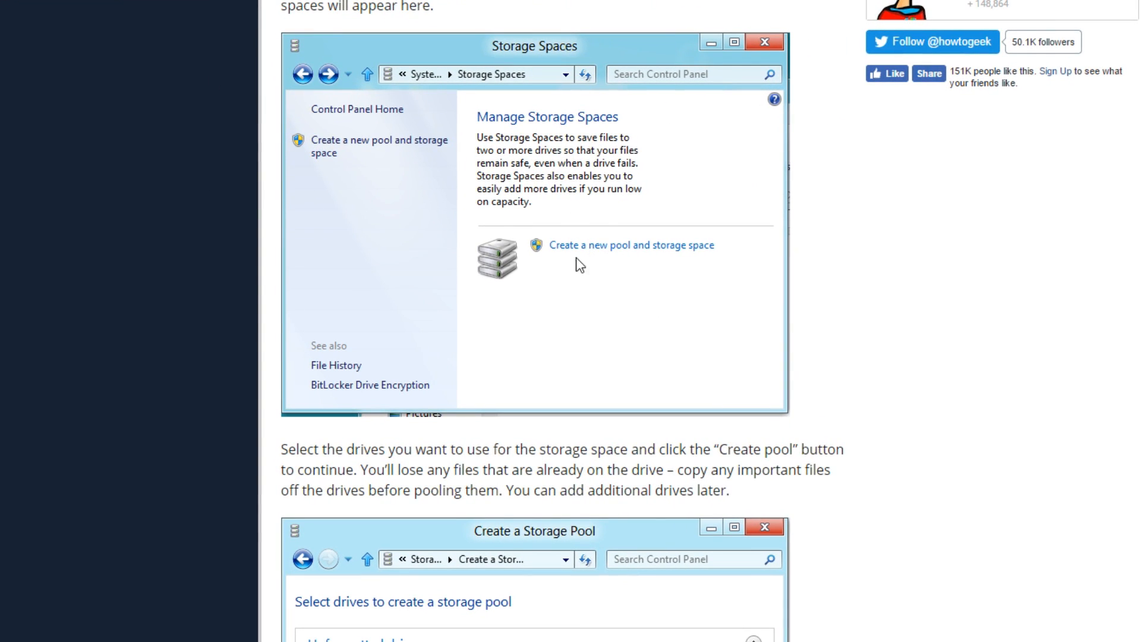
scroll(down, 3)
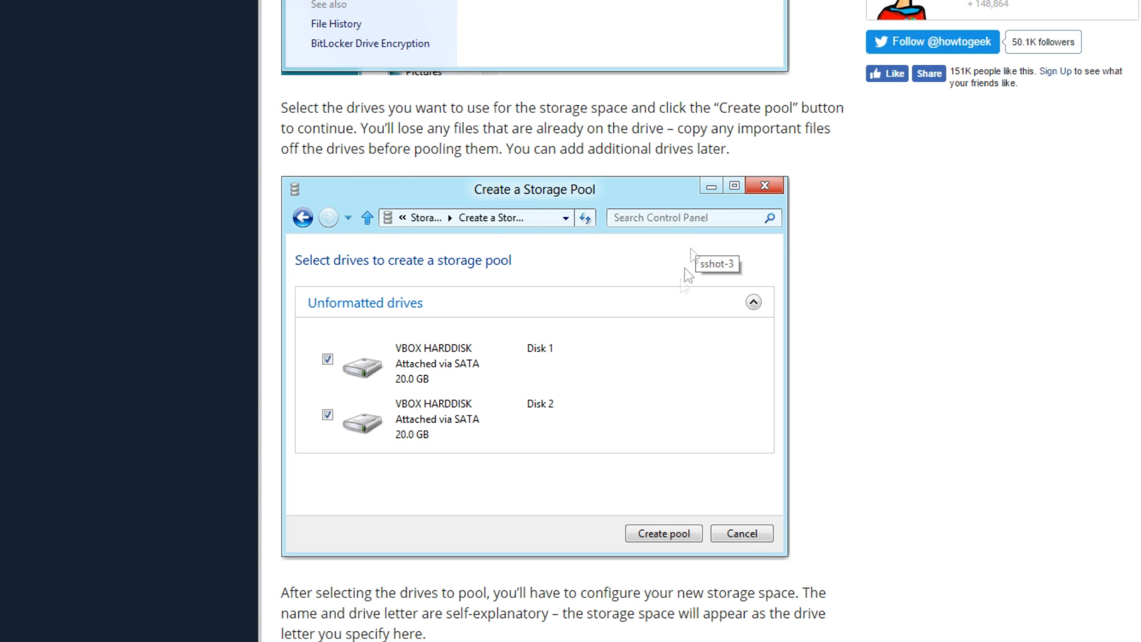
scroll(down, 3)
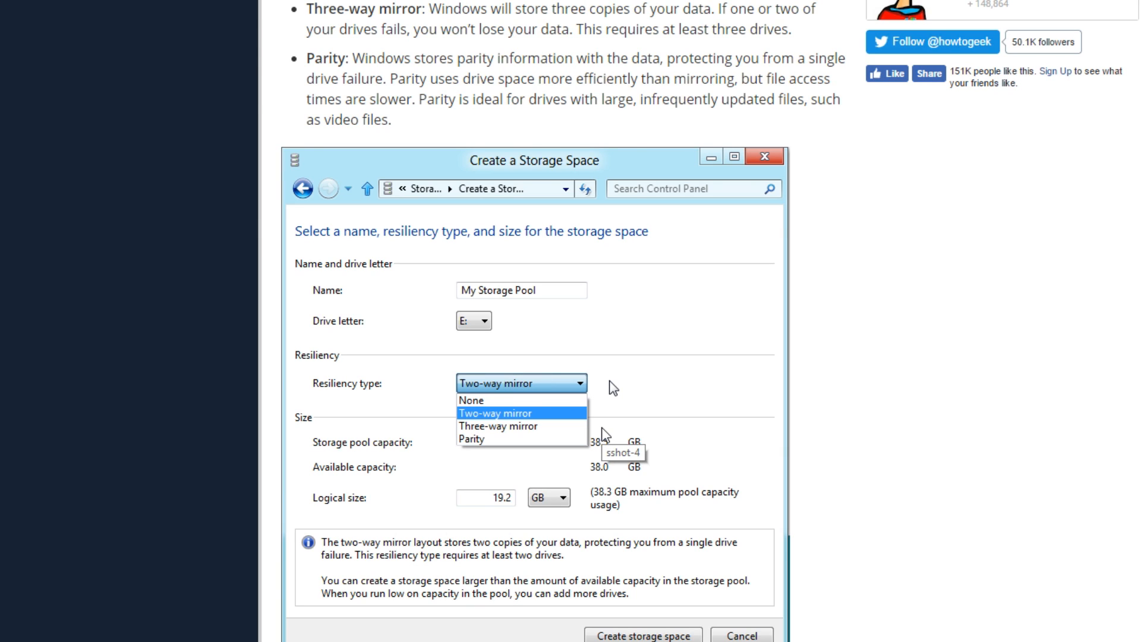
scroll(down, 3)
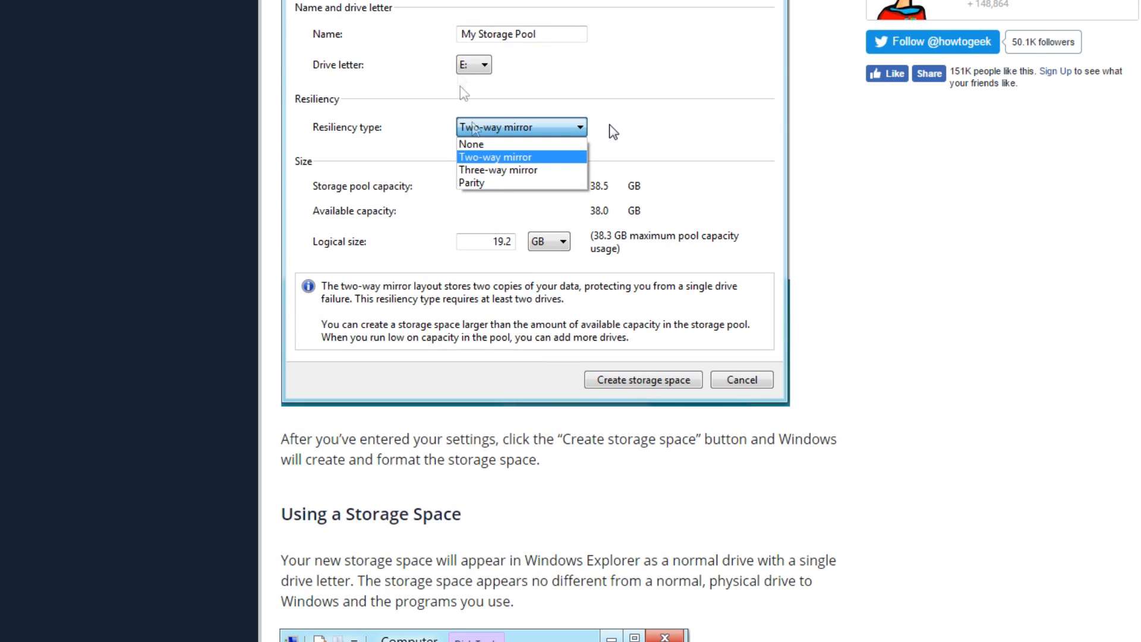
scroll(down, 3)
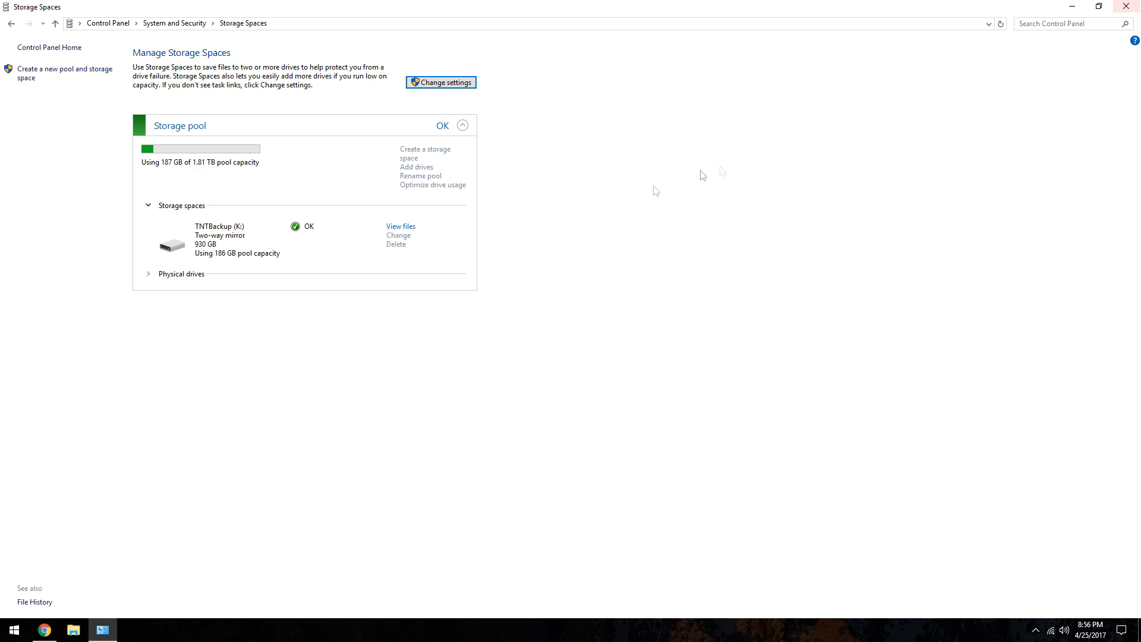
- Bring up This PC with TNTBackup listed as a drive and dismiss Control Panel
click(72, 630)
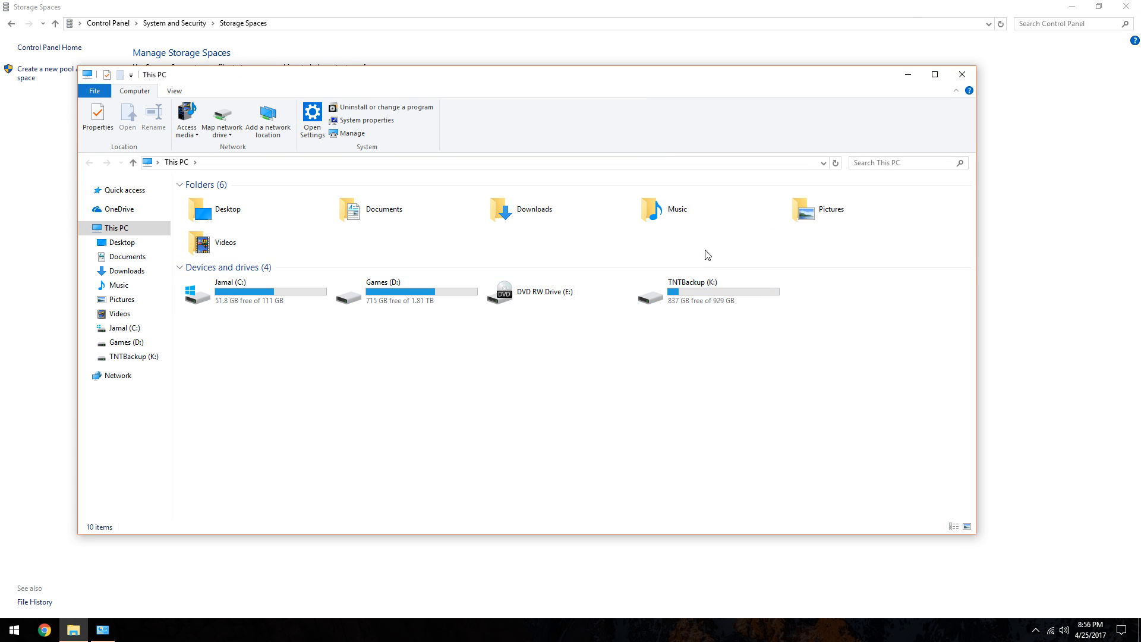
mouse_move(725, 277)
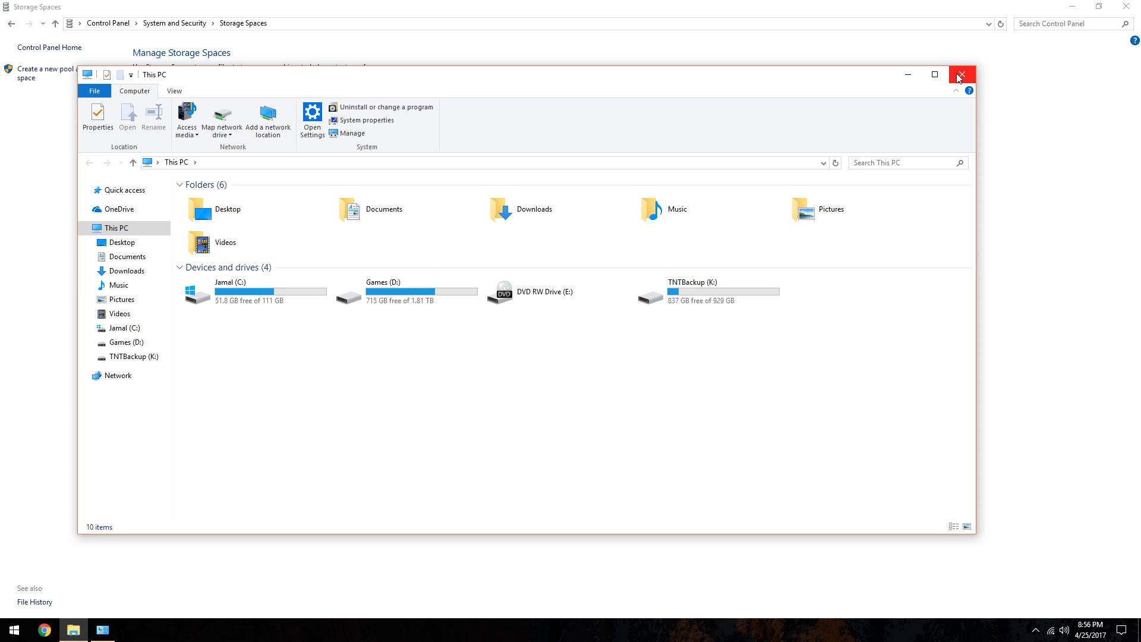
click(959, 75)
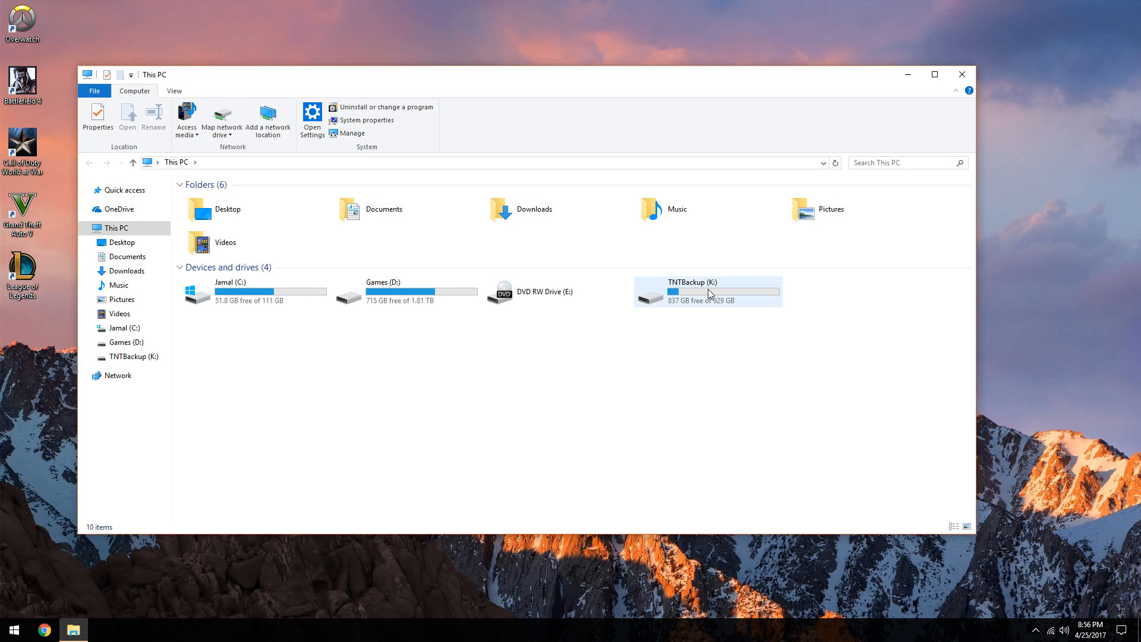
- Start sharing the TNTServer folder on TNTBackup (K:) with specific people
double_click(691, 291)
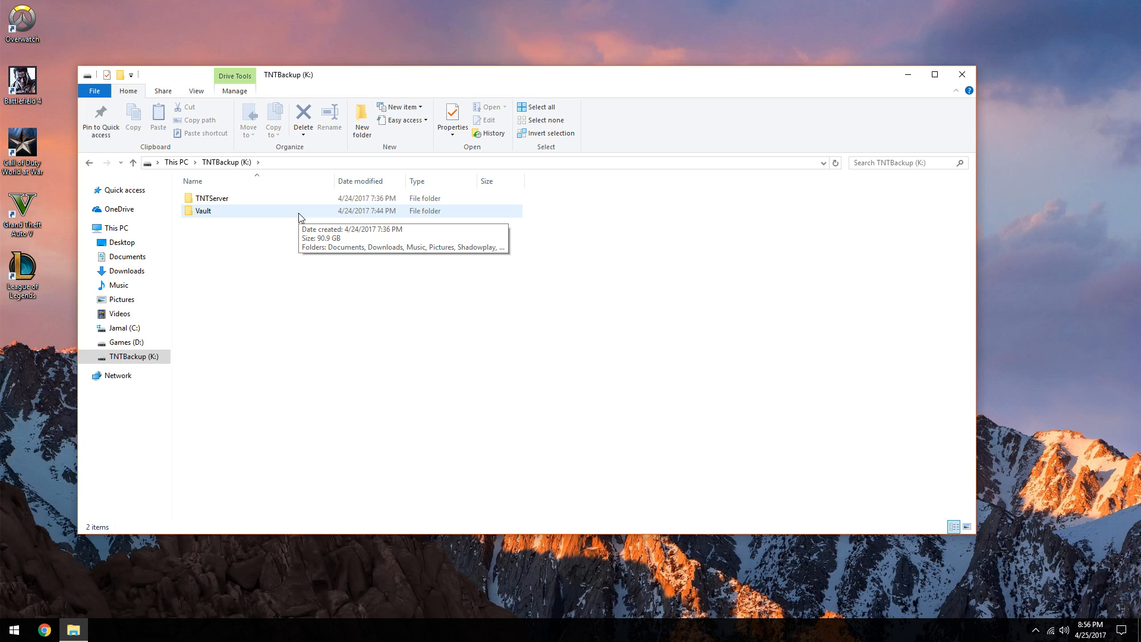
click(212, 199)
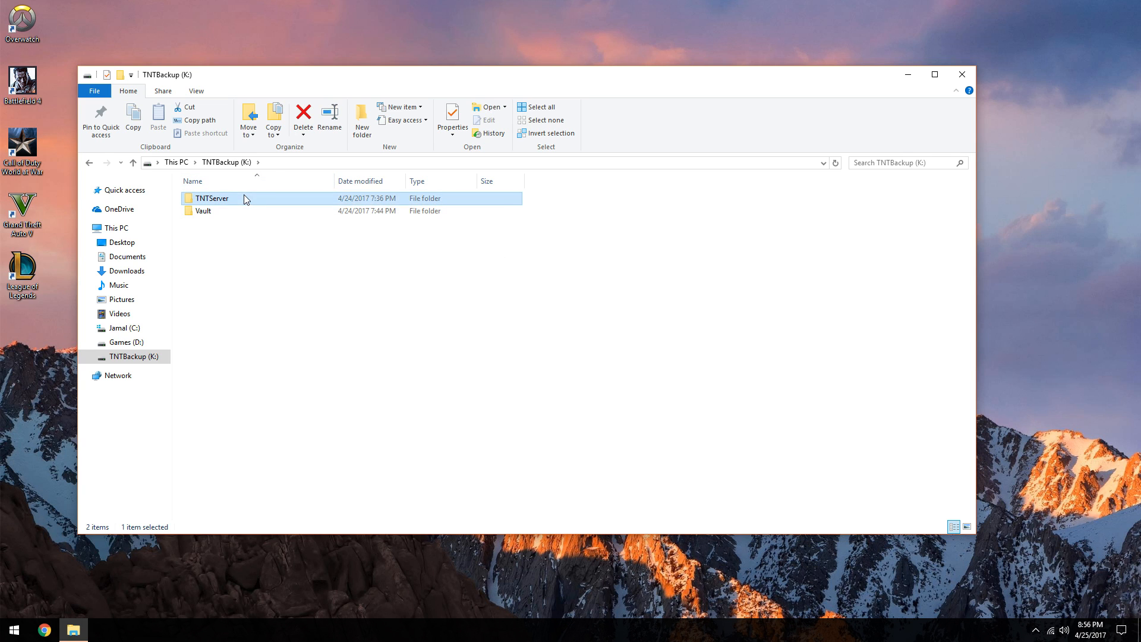
right_click(212, 199)
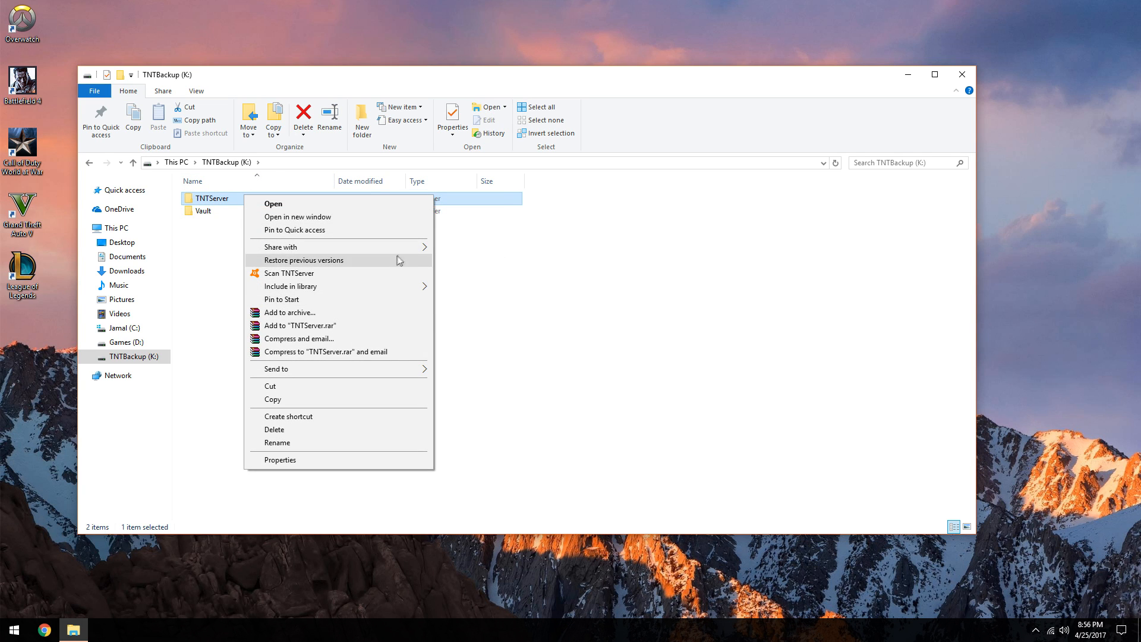
mouse_move(281, 247)
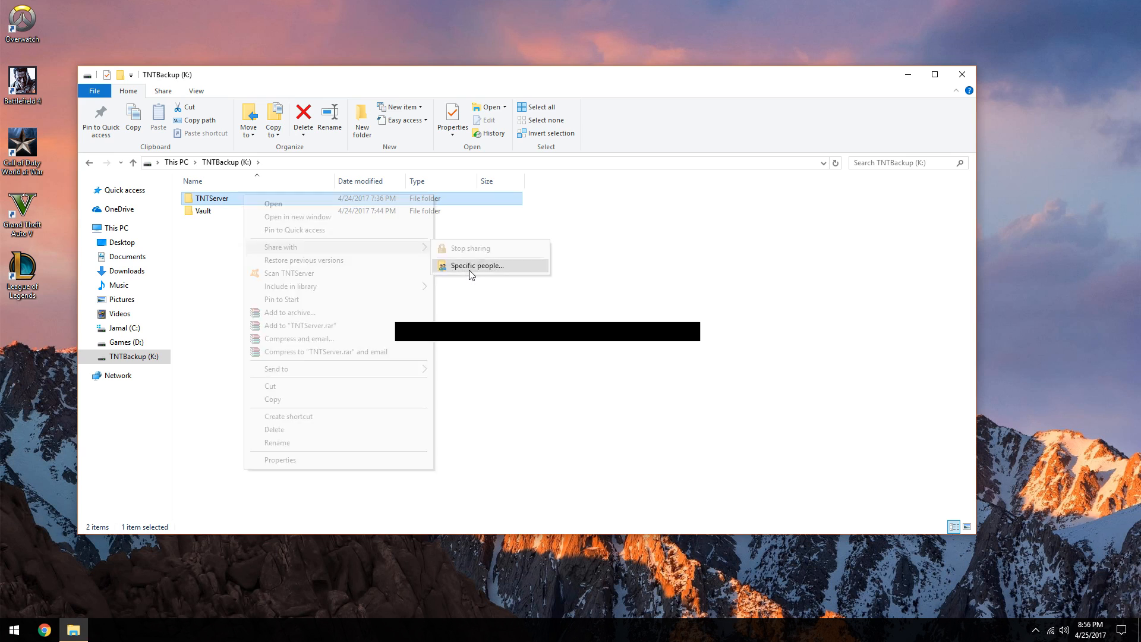
click(477, 265)
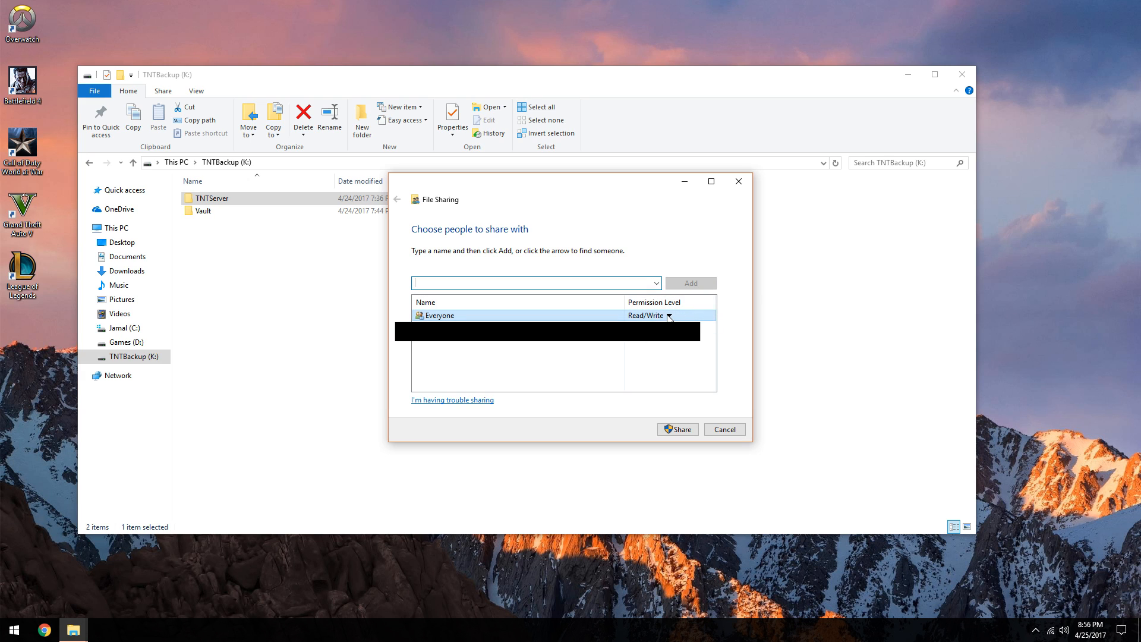
- Grant Everyone Read/Write on TNTServer, share it, and acknowledge the confirmation
click(667, 315)
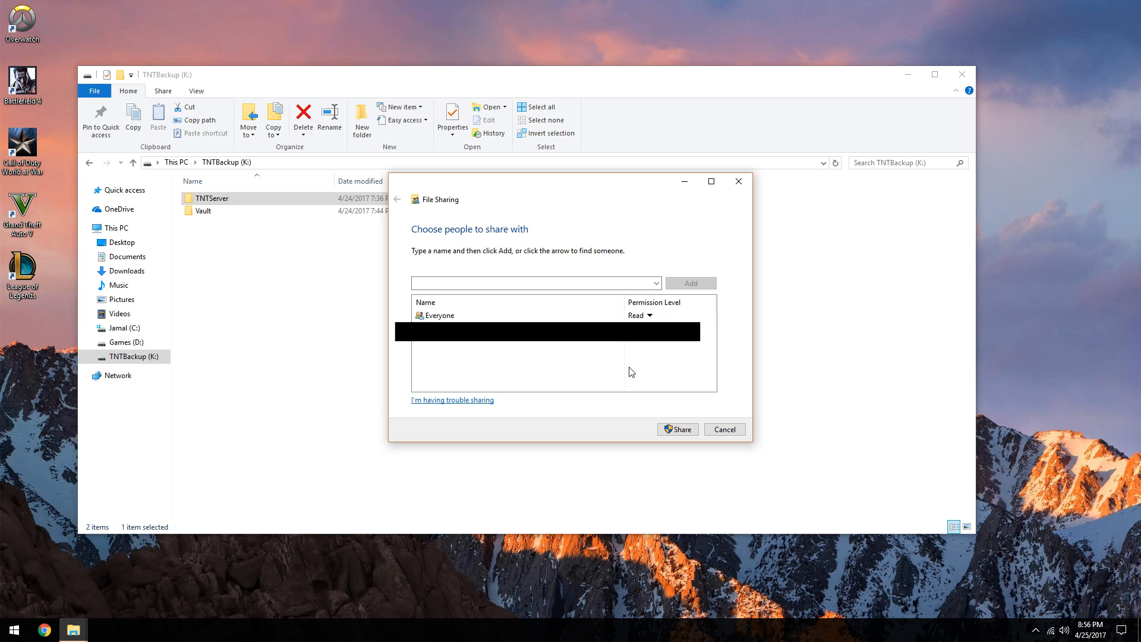
click(646, 315)
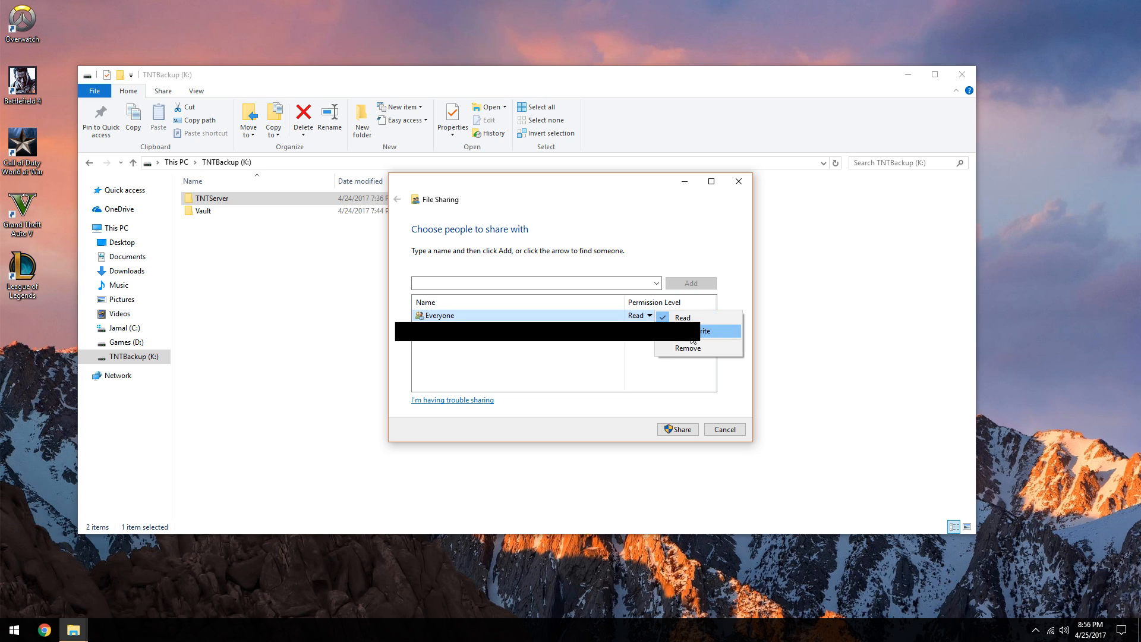
click(702, 331)
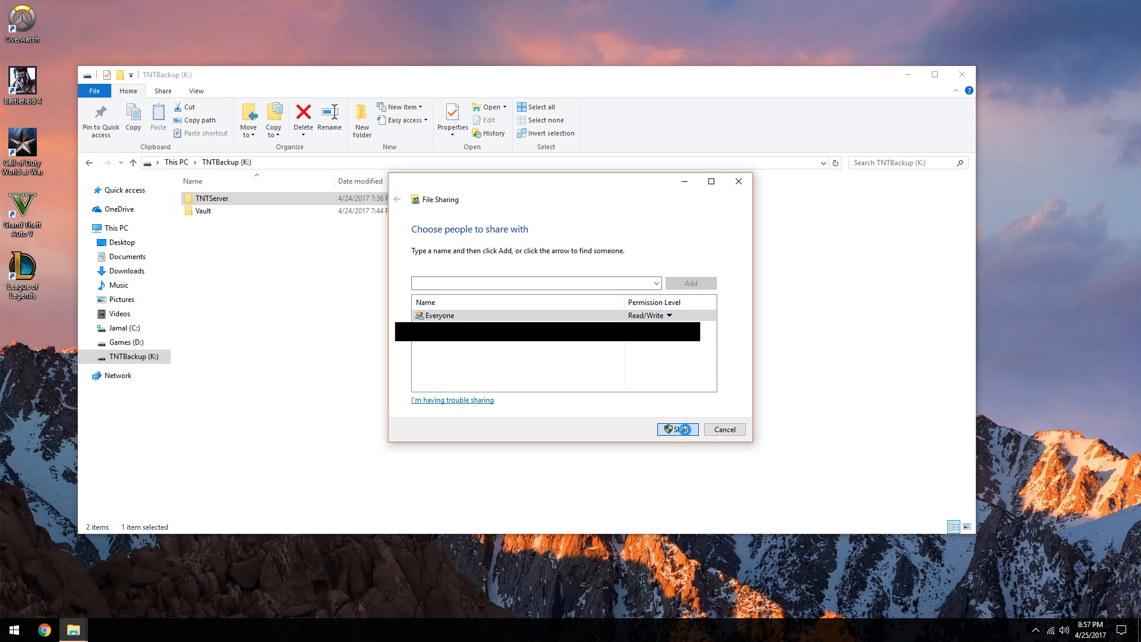
click(677, 430)
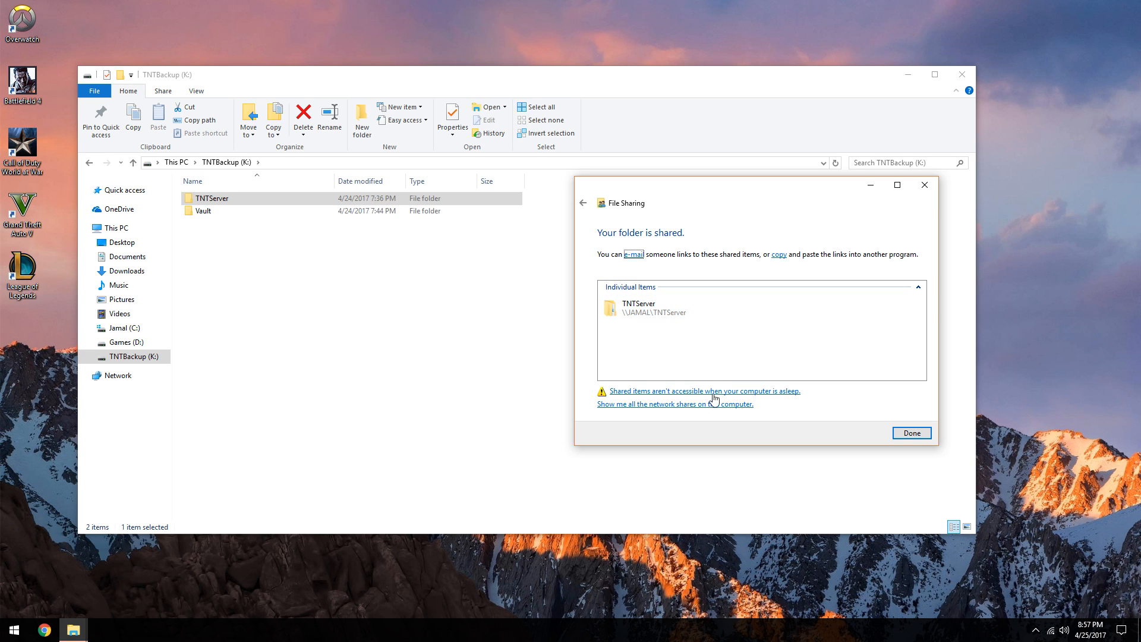
click(911, 432)
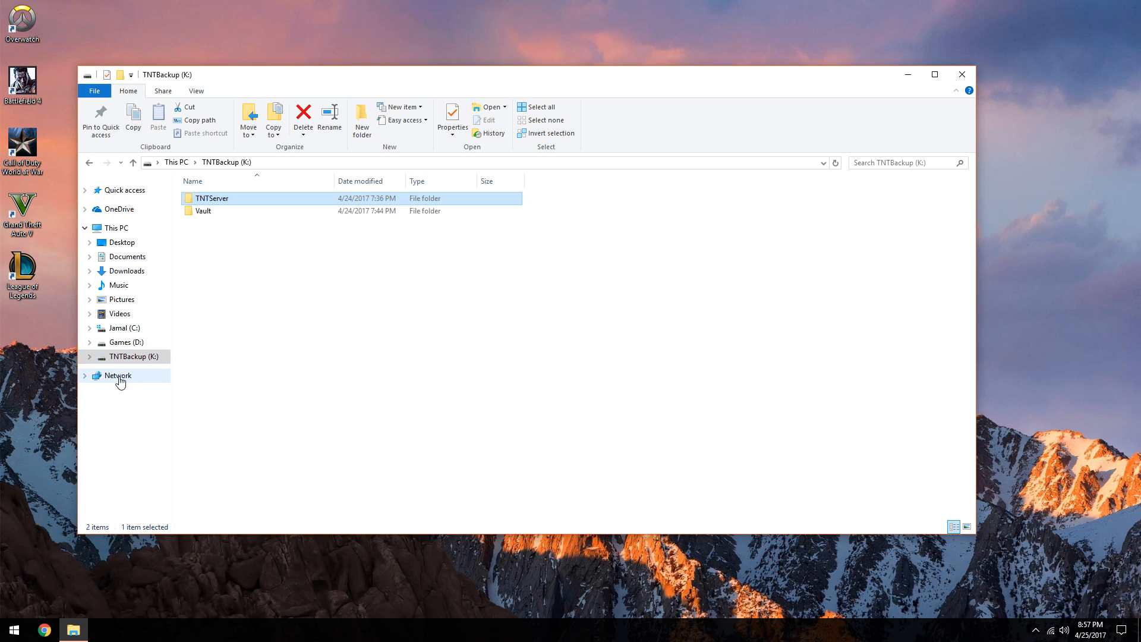
- Browse Network to computer JAMAL, verify TNTServer is listed, and close the window
click(117, 374)
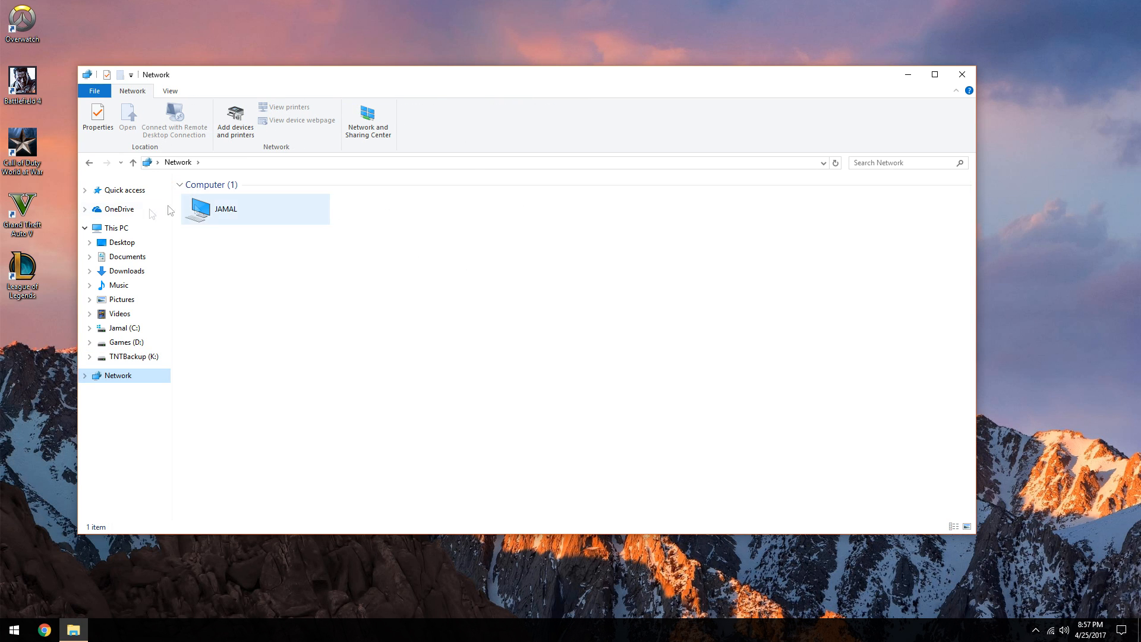
double_click(226, 209)
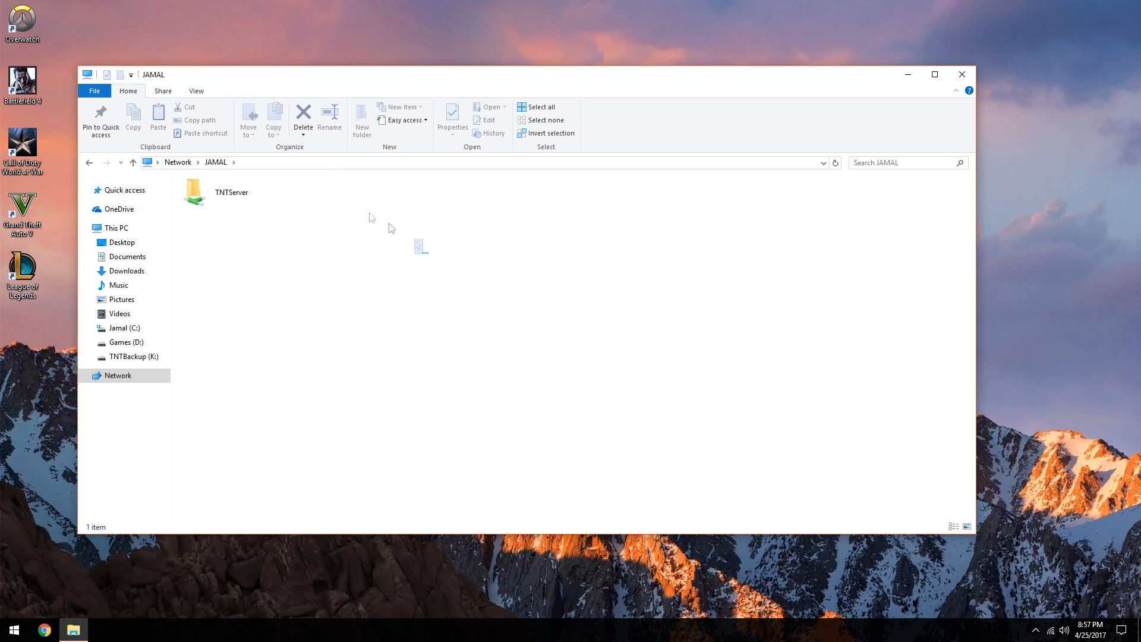
click(231, 193)
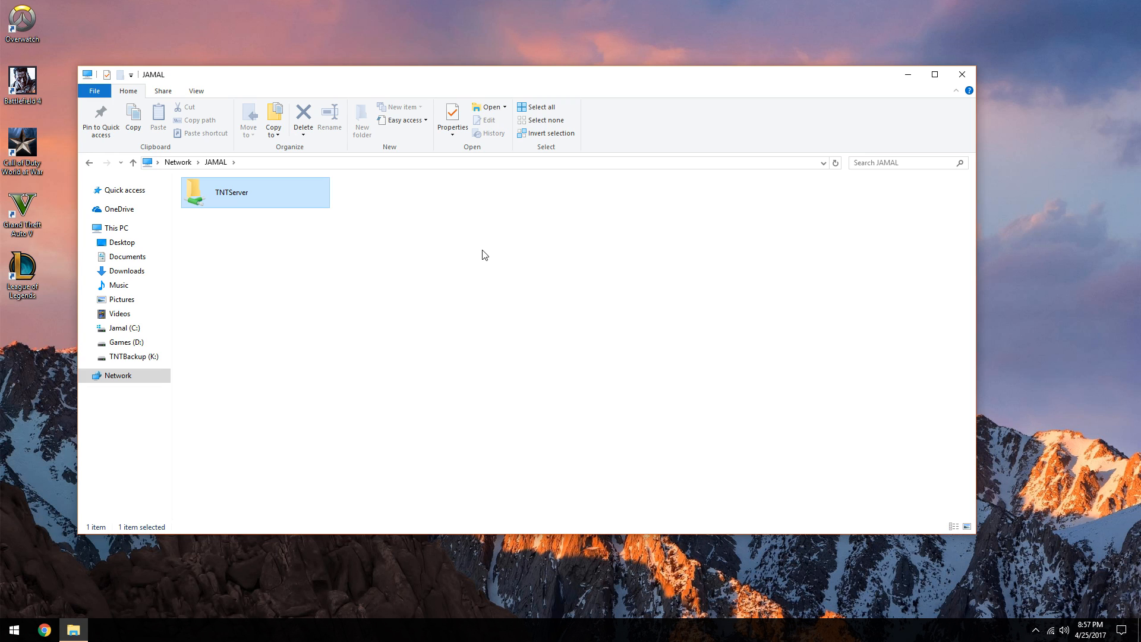
double_click(231, 192)
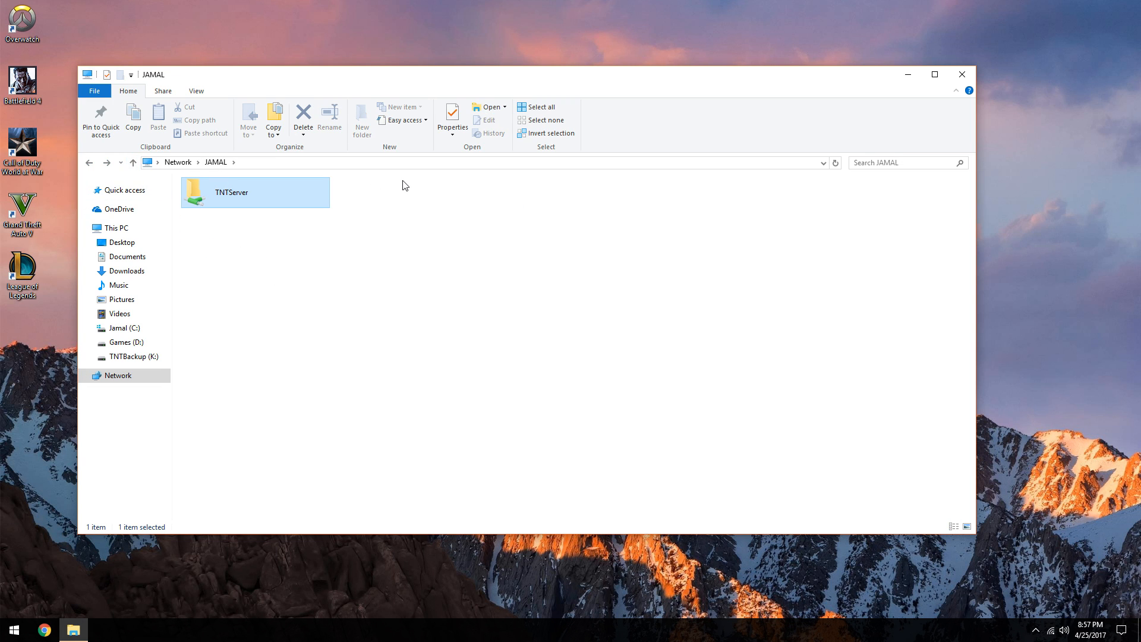
click(962, 74)
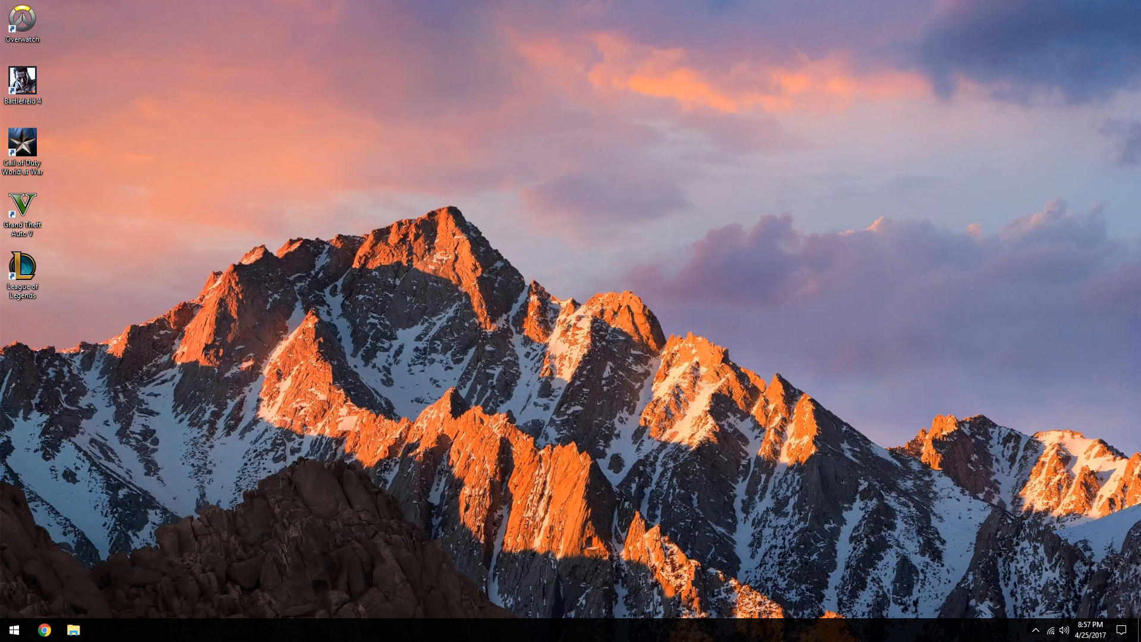